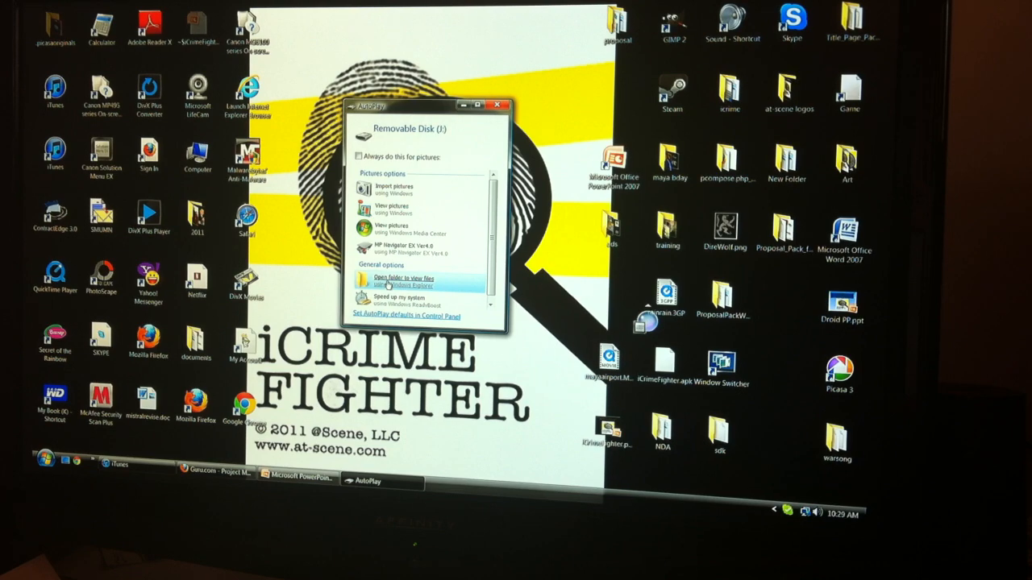
Step: Open Removable Disk (J:) from AutoPlay and scroll through its folders
{"action": "left_click", "coordinate": [403, 281]}
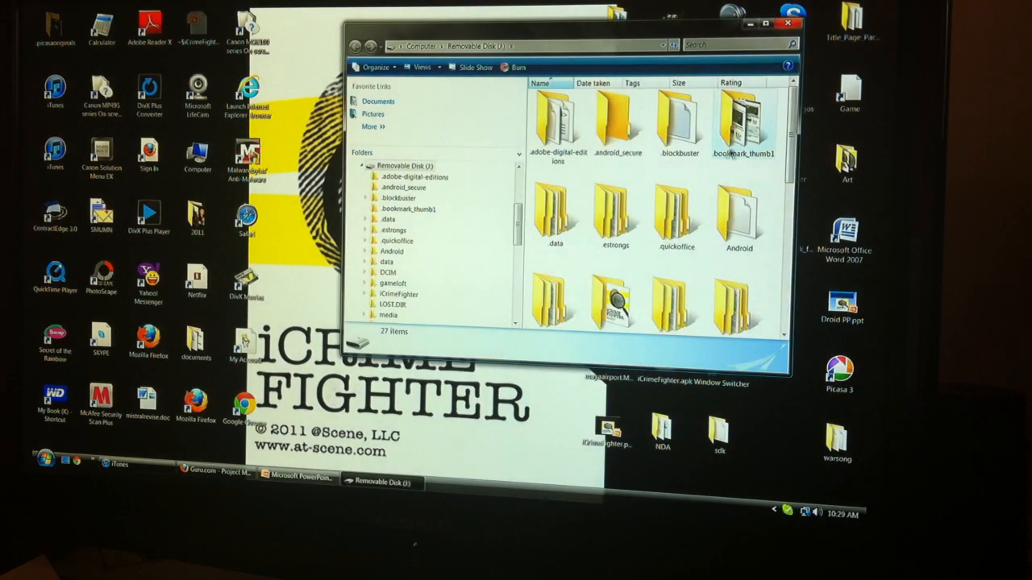
{"action": "scroll", "scroll_direction": "down", "scroll_amount": 3}
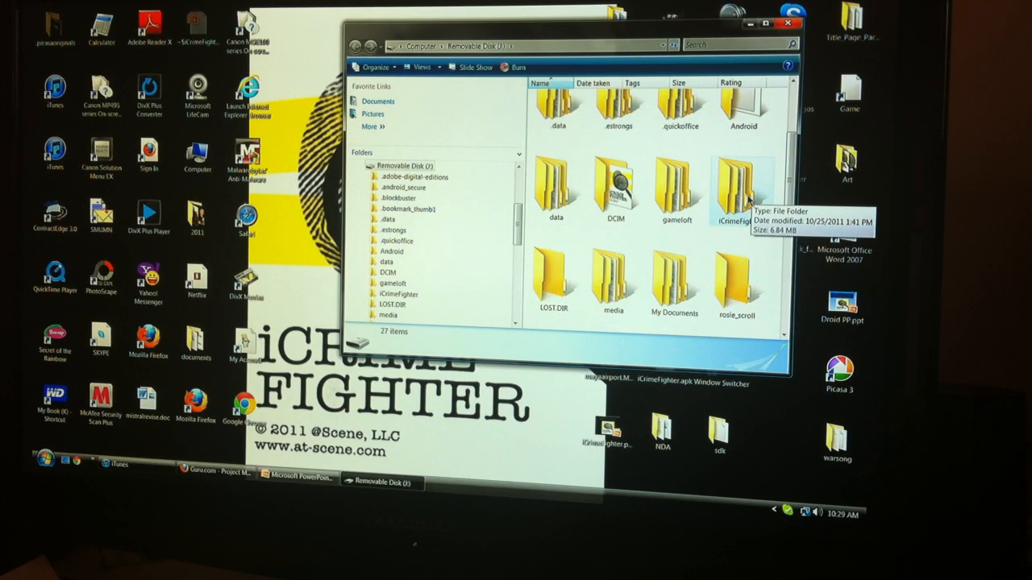
Step: Open the iCrimeFighter folder on Removable Disk (J:)
{"action": "double_click", "coordinate": [734, 189]}
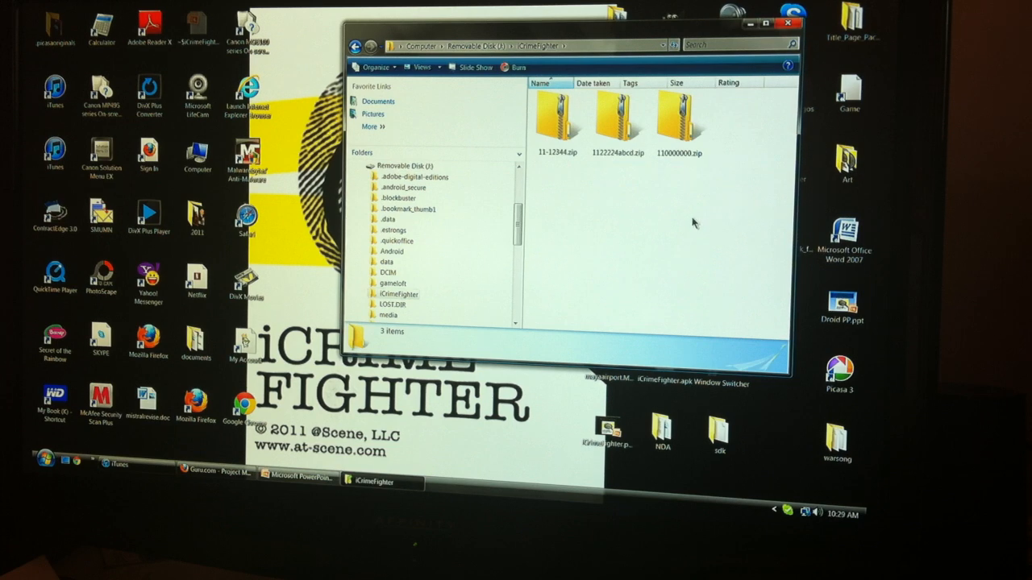
{"action": "mouse_move", "coordinate": [628, 181]}
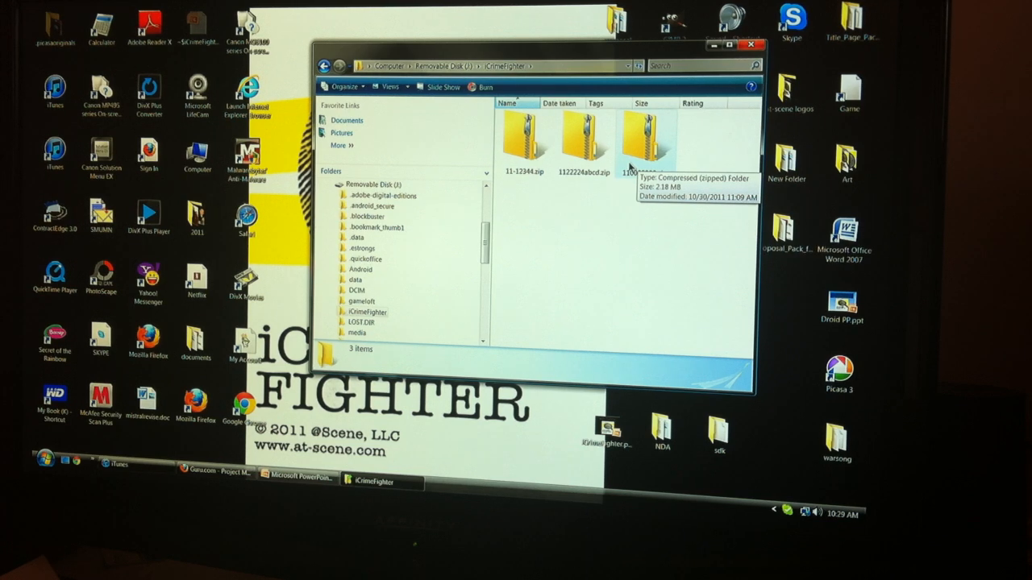
Step: Copy 110000000.zip, 1122224abcd.zip and 11-12344.zip to the desktop
{"action": "left_click", "coordinate": [645, 141]}
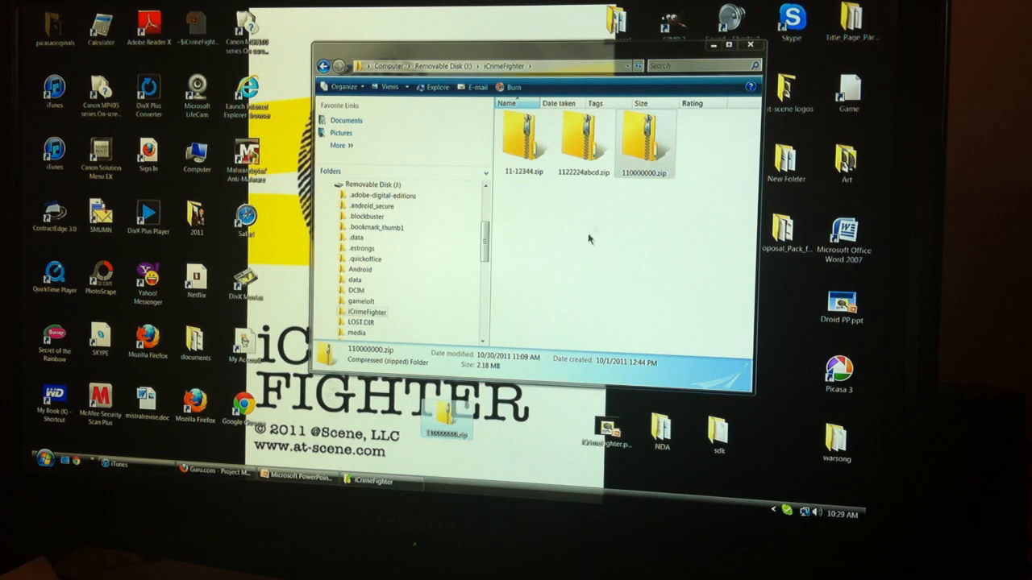
{"action": "left_click", "coordinate": [584, 141]}
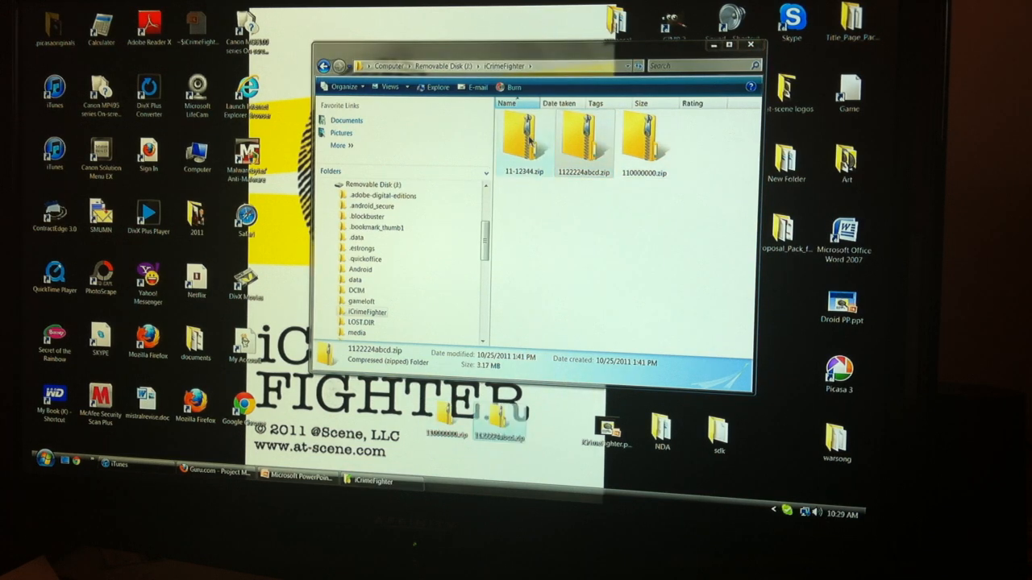
{"action": "left_click", "coordinate": [525, 141]}
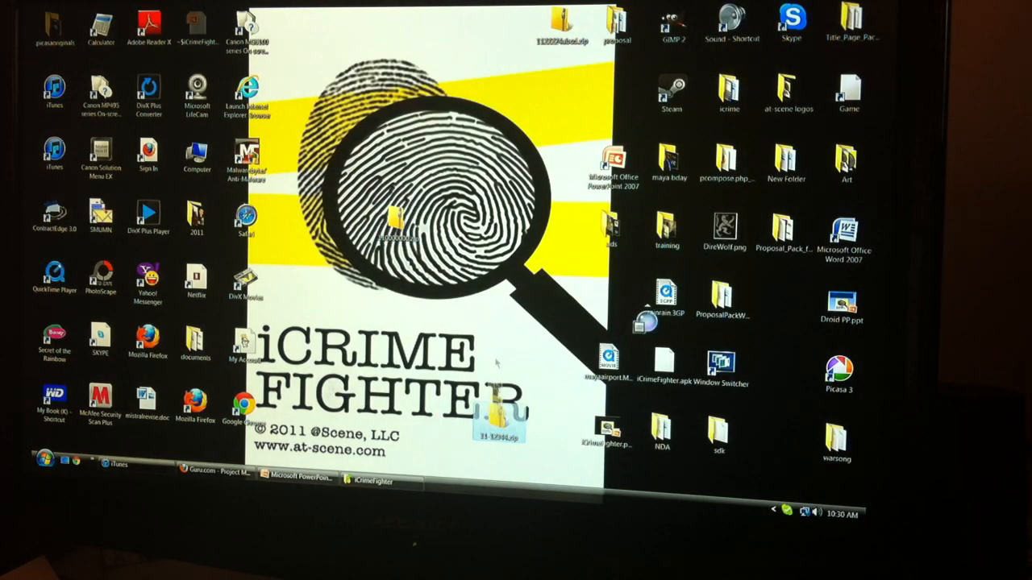
Step: Extract all of 110000000.zip into a folder on the desktop
{"action": "right_click", "coordinate": [395, 234]}
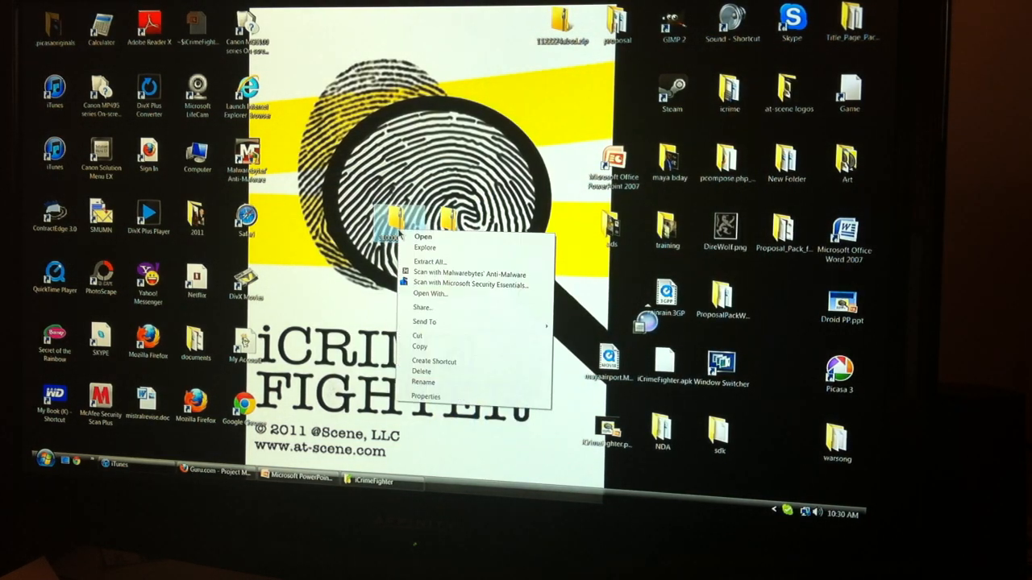
{"action": "mouse_move", "coordinate": [432, 261]}
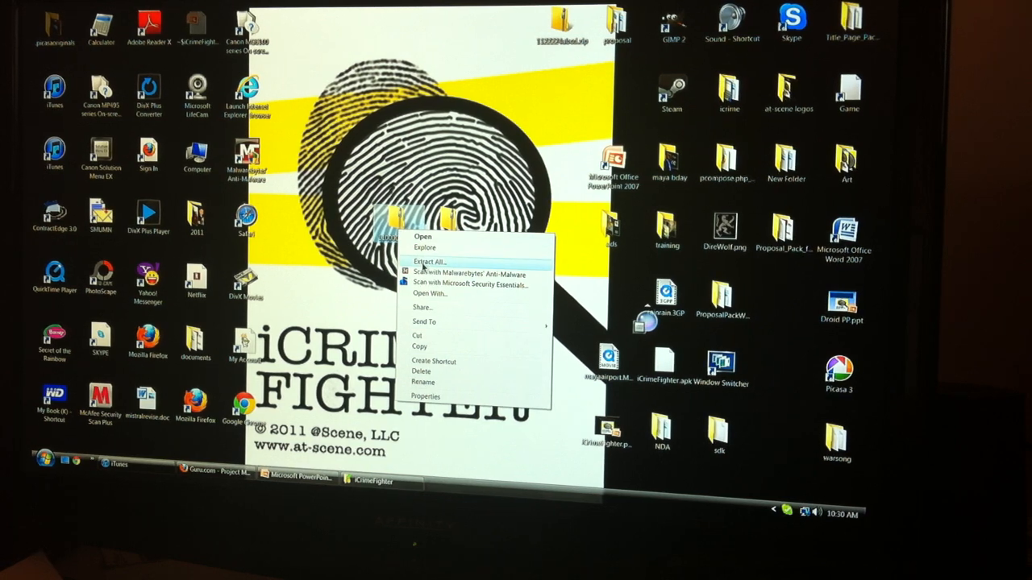
{"action": "left_click", "coordinate": [430, 262]}
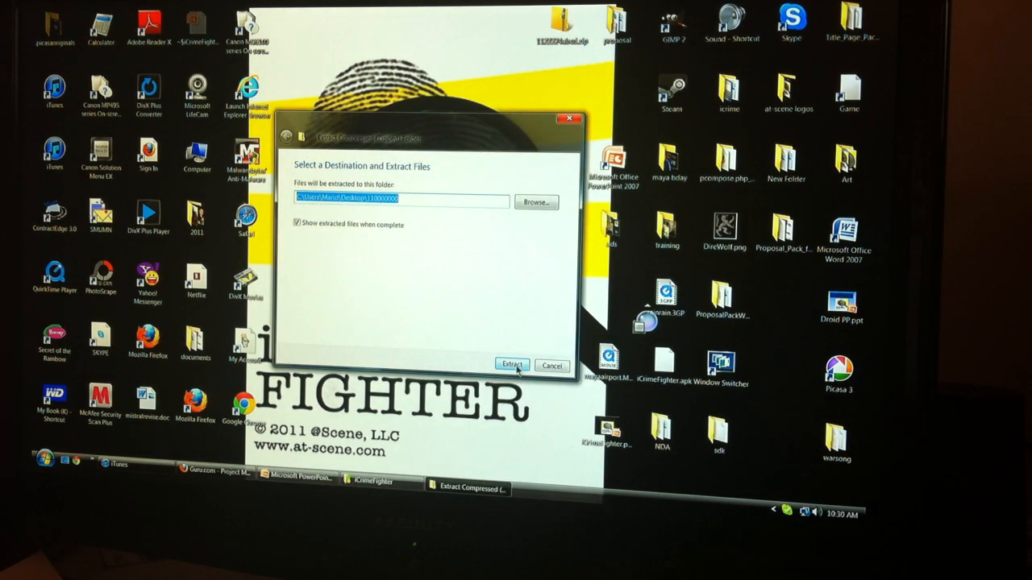
{"action": "left_click", "coordinate": [512, 365]}
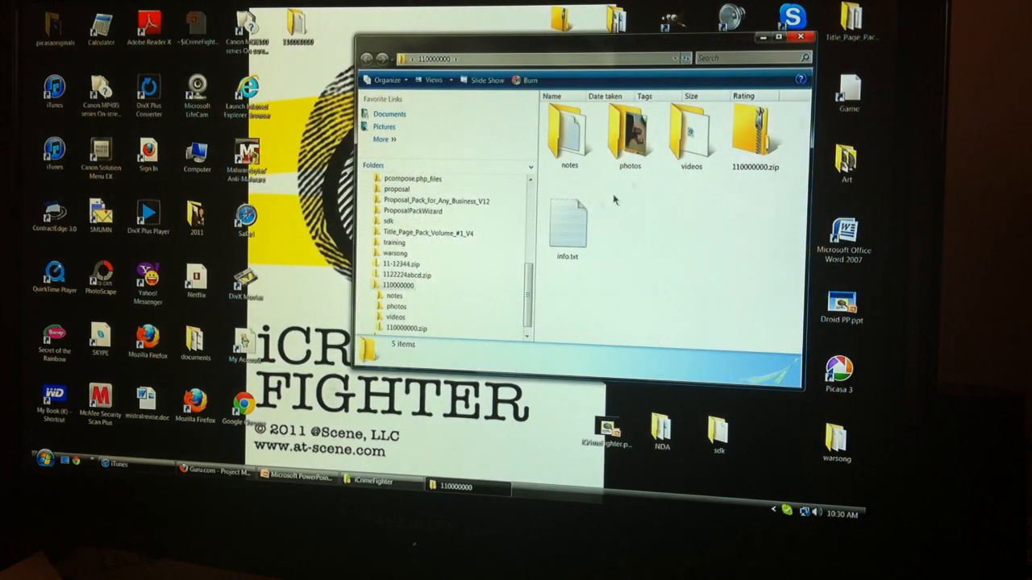
Step: View the case photo in the photos folder, then open the notes folder
{"action": "double_click", "coordinate": [630, 133]}
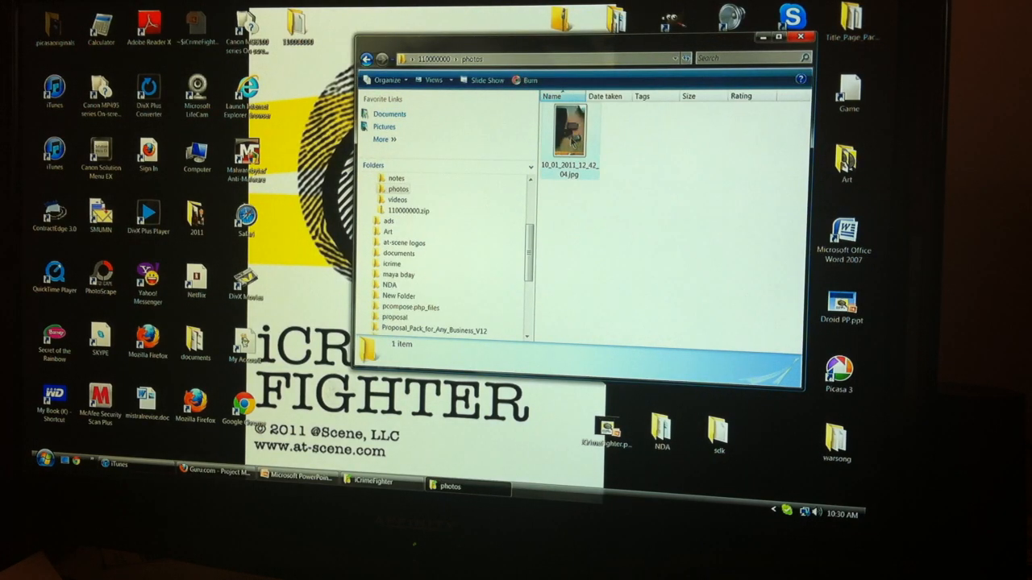
{"action": "mouse_move", "coordinate": [571, 133]}
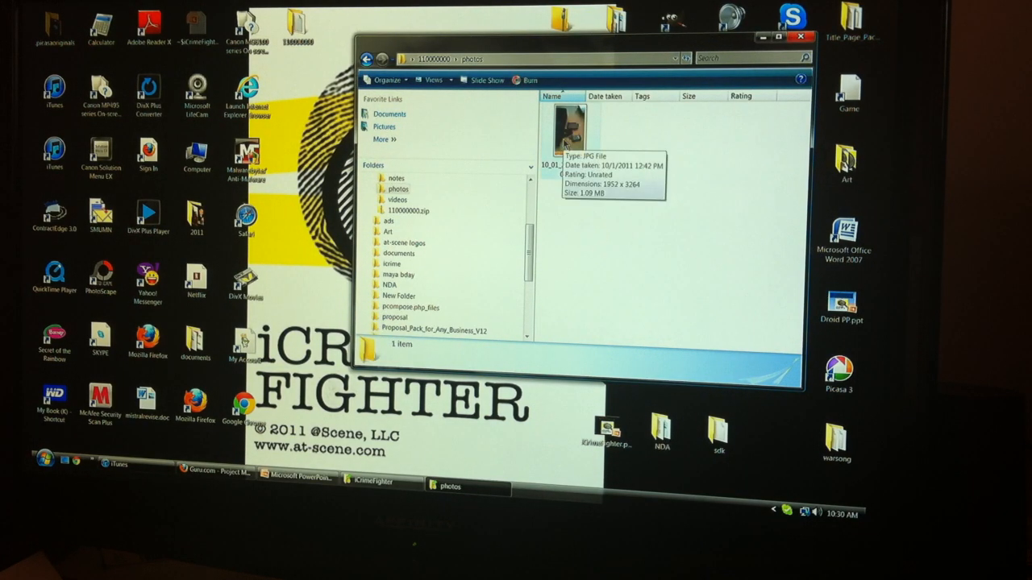
{"action": "double_click", "coordinate": [572, 129]}
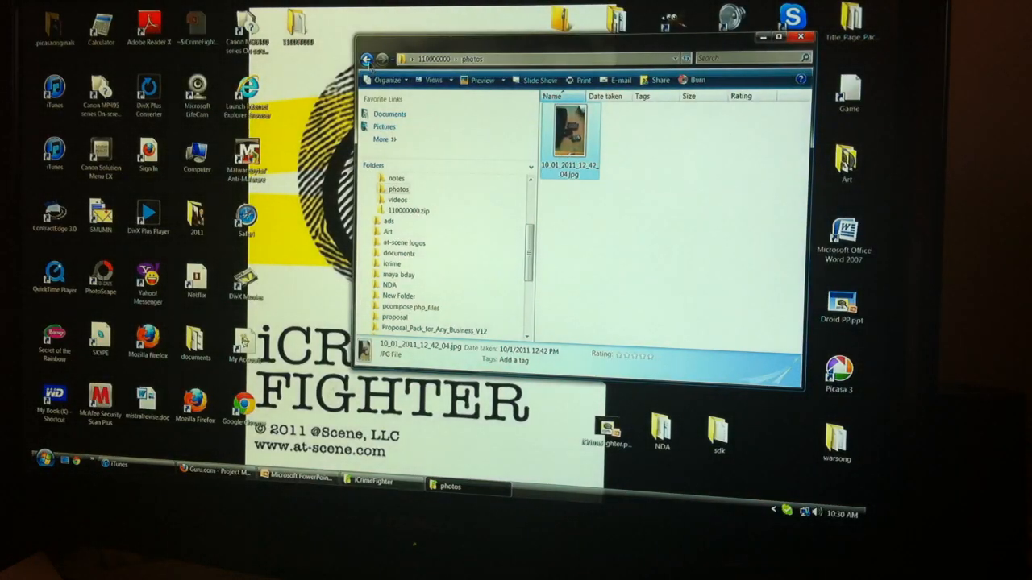
{"action": "left_click", "coordinate": [366, 58]}
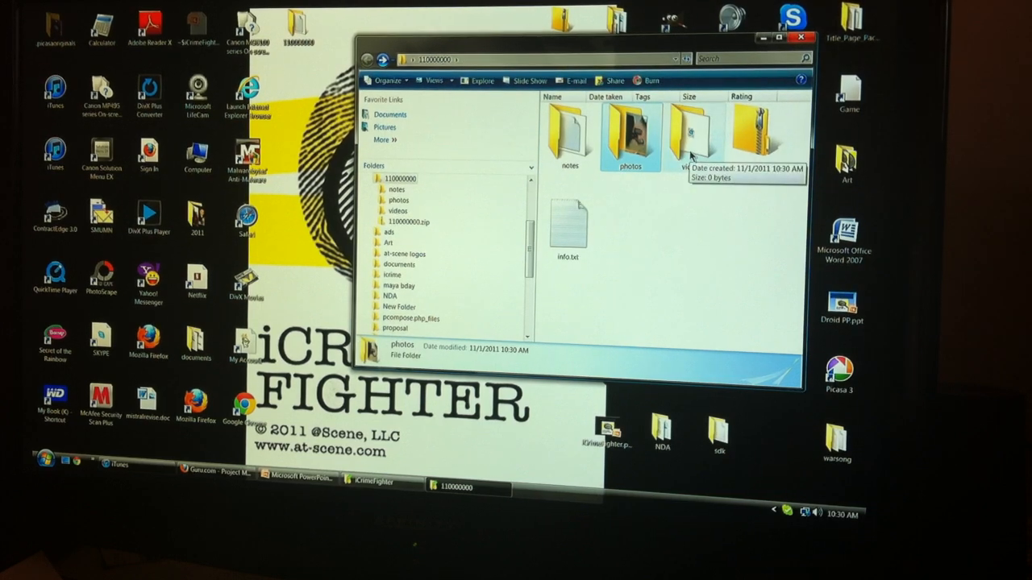
{"action": "double_click", "coordinate": [569, 133]}
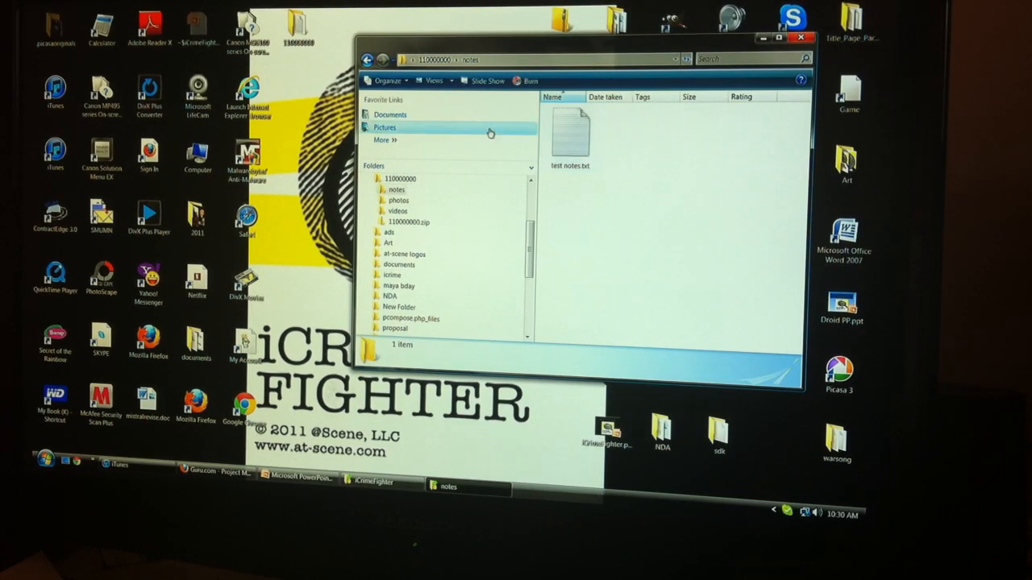
Step: Read test notes.txt in Notepad, then close the case folder window
{"action": "double_click", "coordinate": [570, 133]}
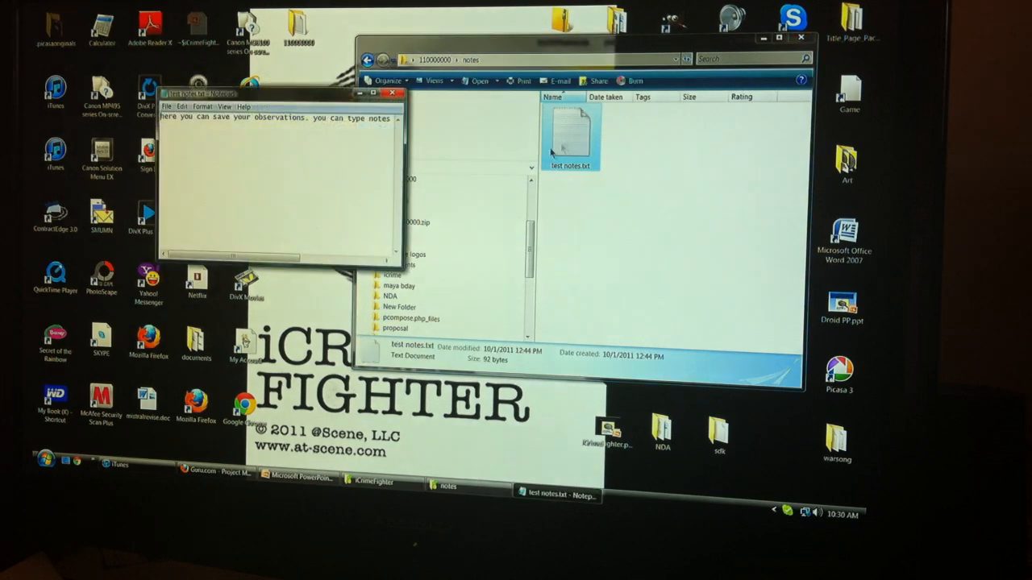
{"action": "left_click", "coordinate": [392, 91]}
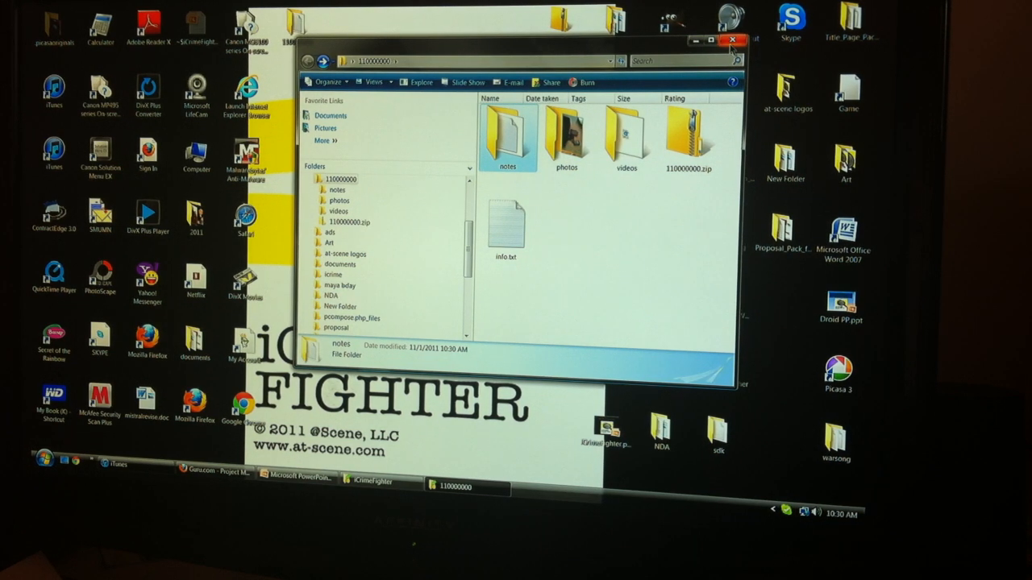
{"action": "left_click", "coordinate": [732, 40]}
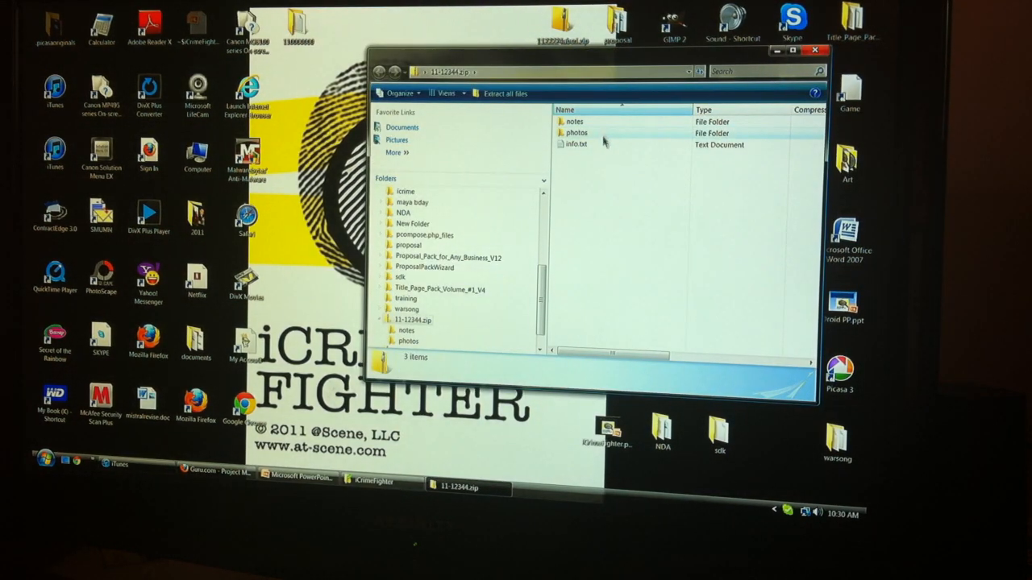
Step: Extract all files from 11-12344.zip with the Desktop as destination
{"action": "left_click", "coordinate": [505, 93]}
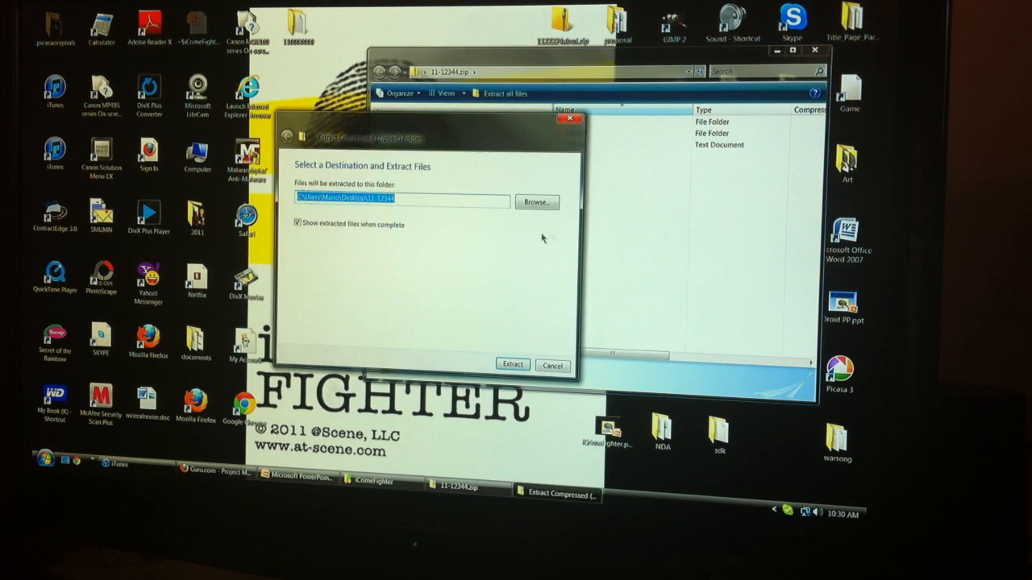
{"action": "left_click", "coordinate": [537, 202]}
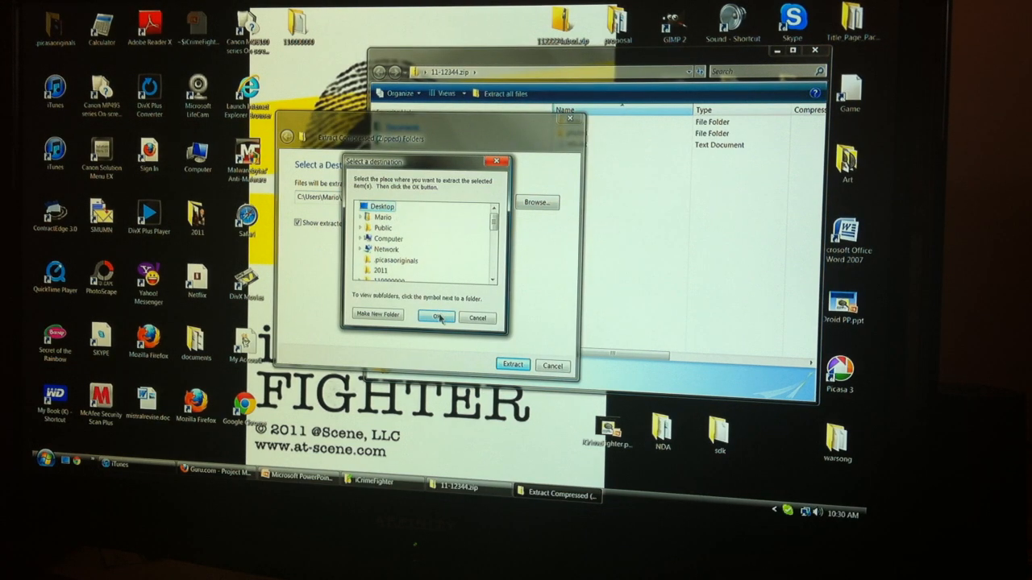
{"action": "left_click", "coordinate": [435, 317]}
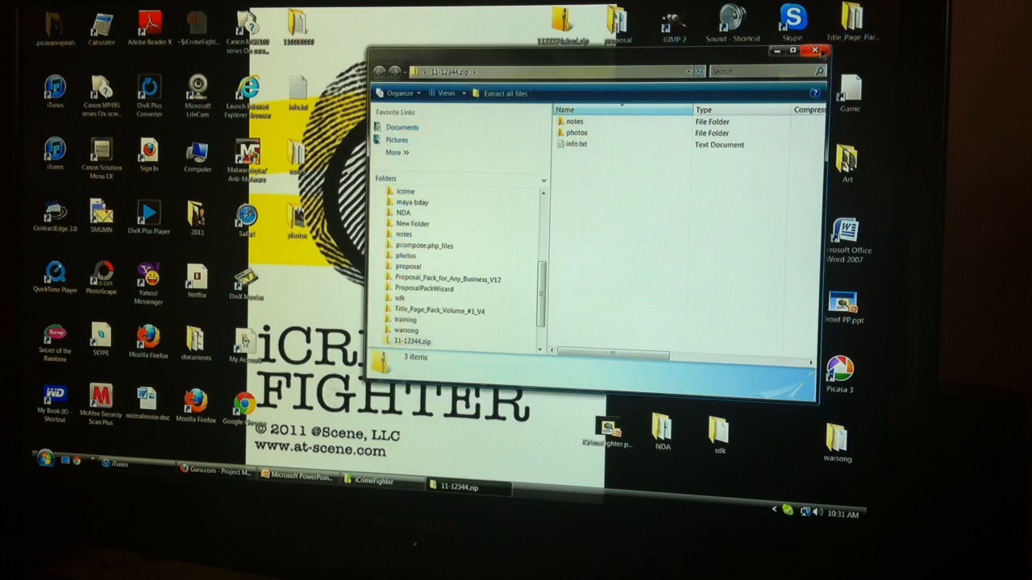
Step: Close the 11-12344.zip and 110000000 folder windows
{"action": "left_click", "coordinate": [815, 51]}
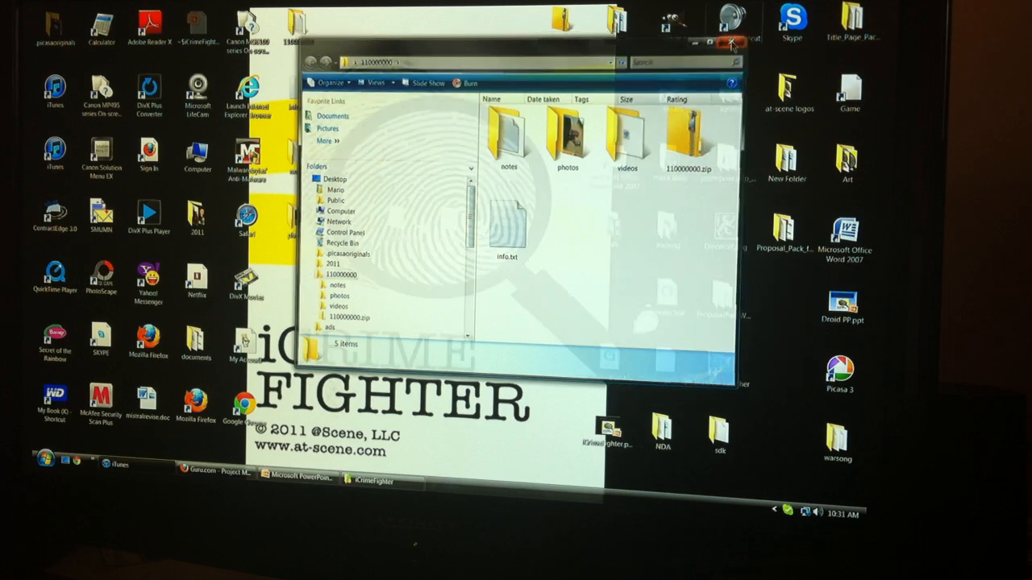
{"action": "left_click", "coordinate": [730, 42]}
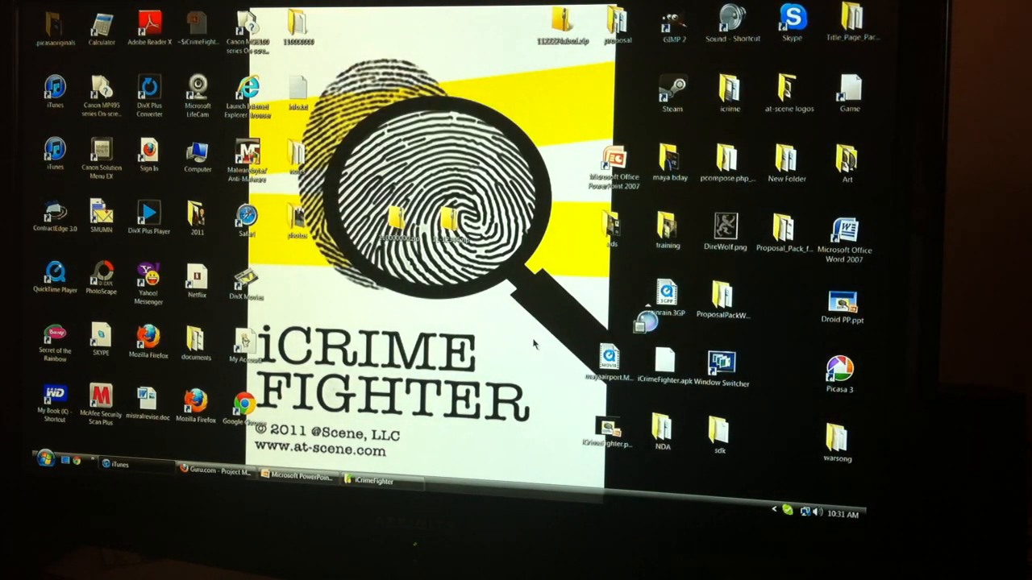